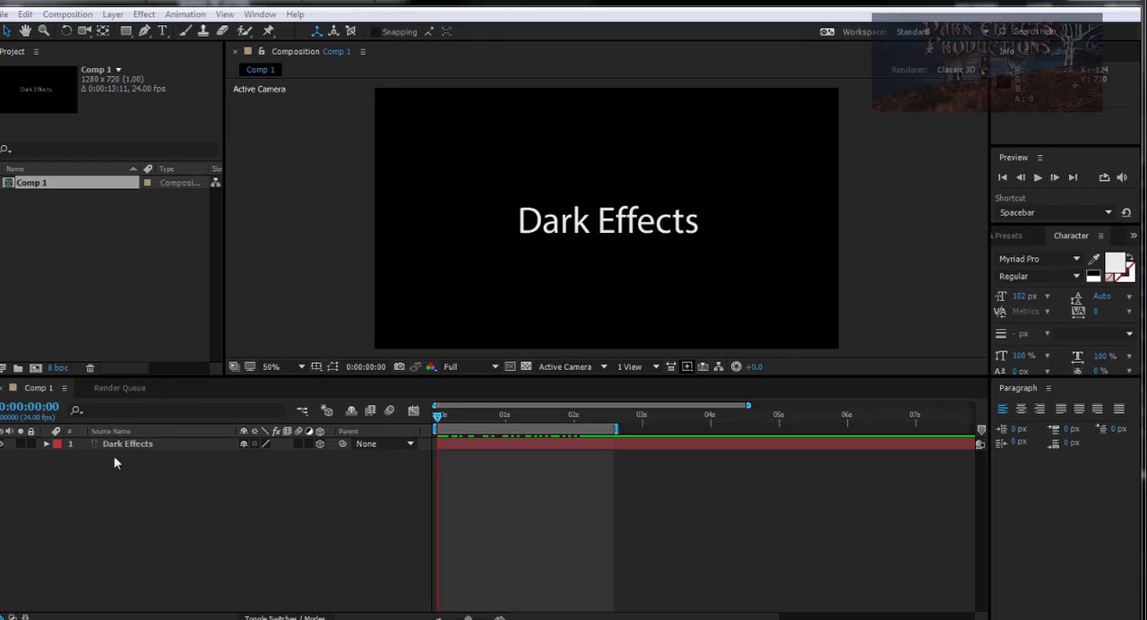
# Select the Dark Effects text layer and show the Composition menu.
pyautogui.click(127, 444)
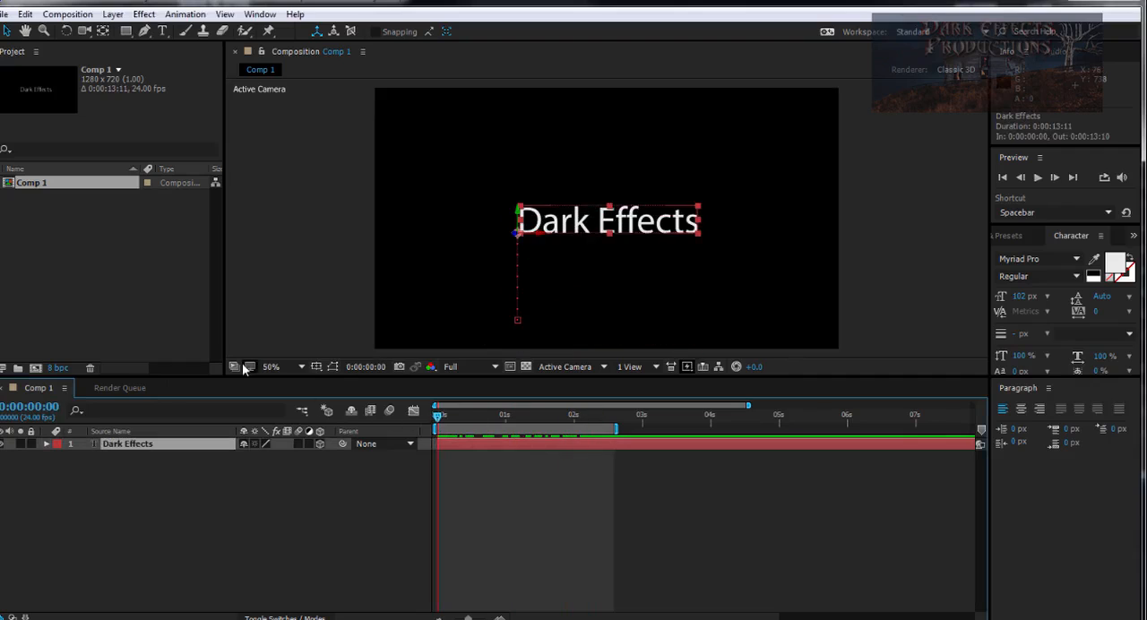
pyautogui.click(67, 13)
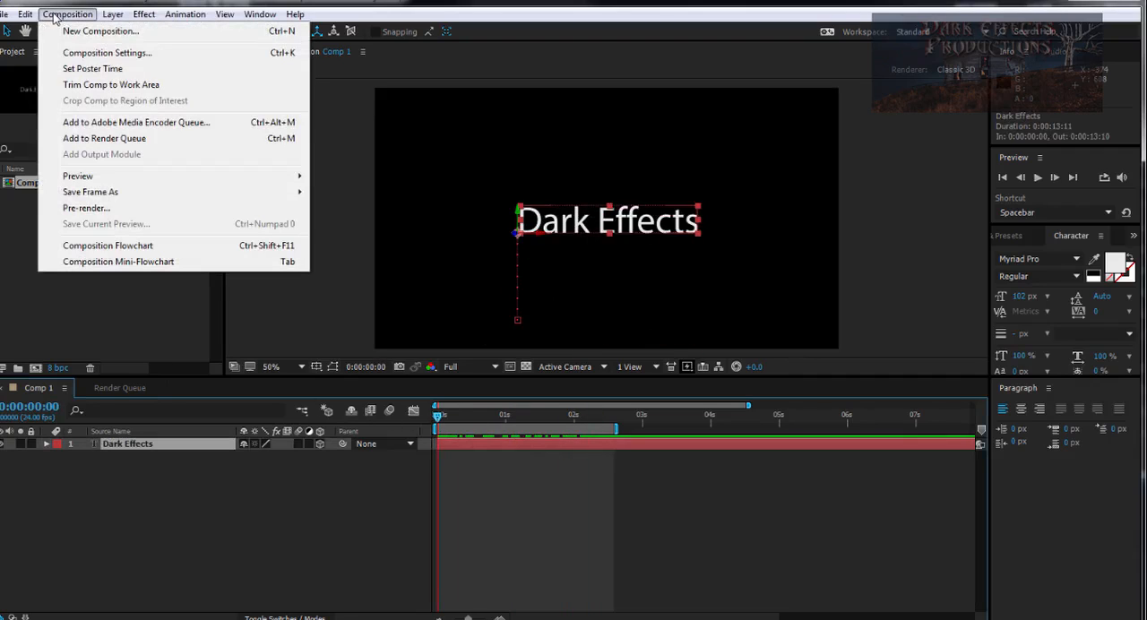
pyautogui.moveTo(135, 122)
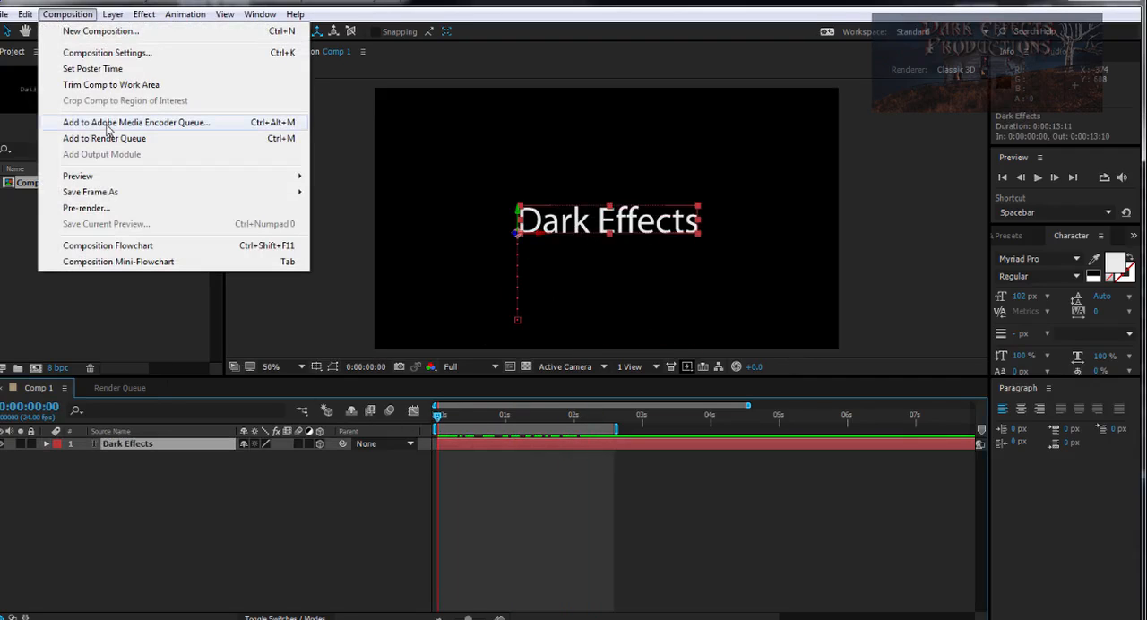
# Add the comp to the Media Encoder queue and dismiss the not-installed warning.
pyautogui.click(137, 121)
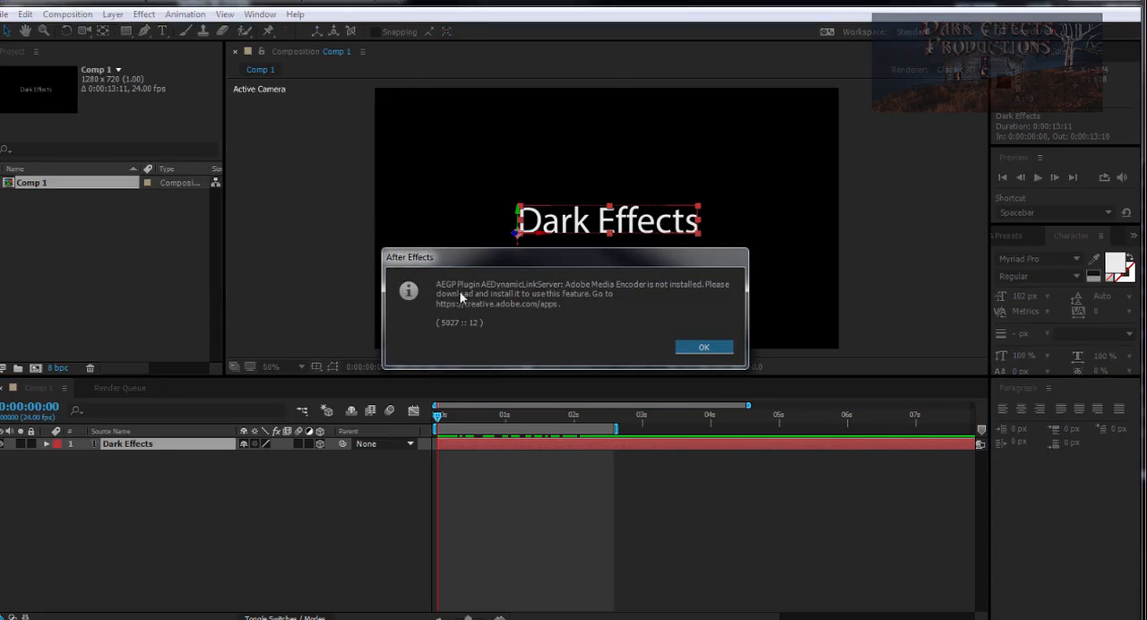
pyautogui.moveTo(455, 294)
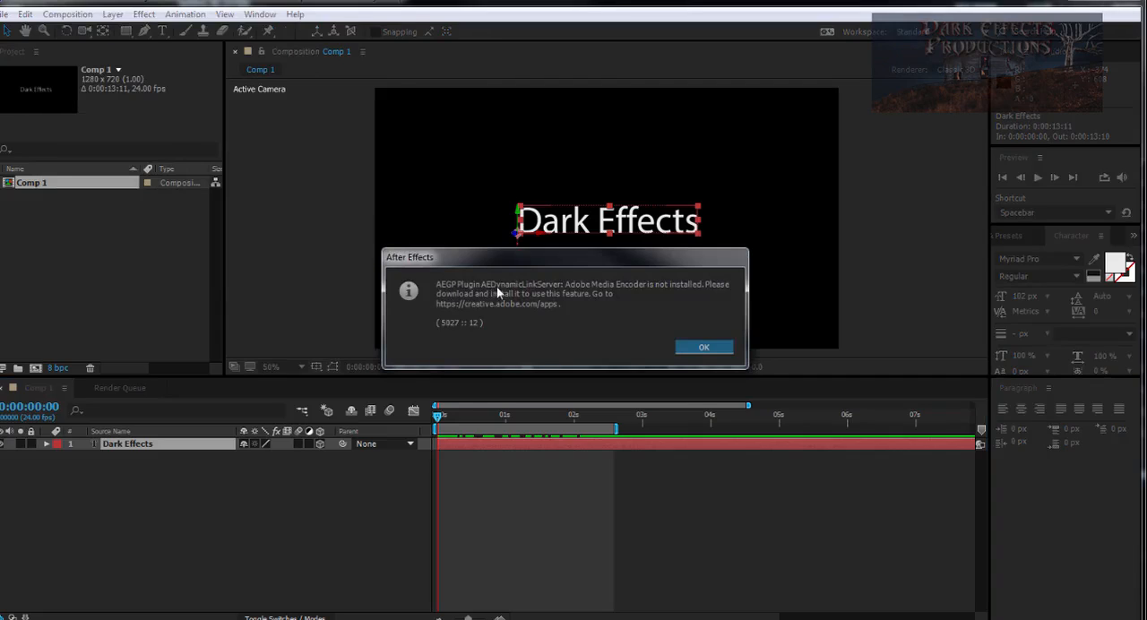
pyautogui.moveTo(616, 295)
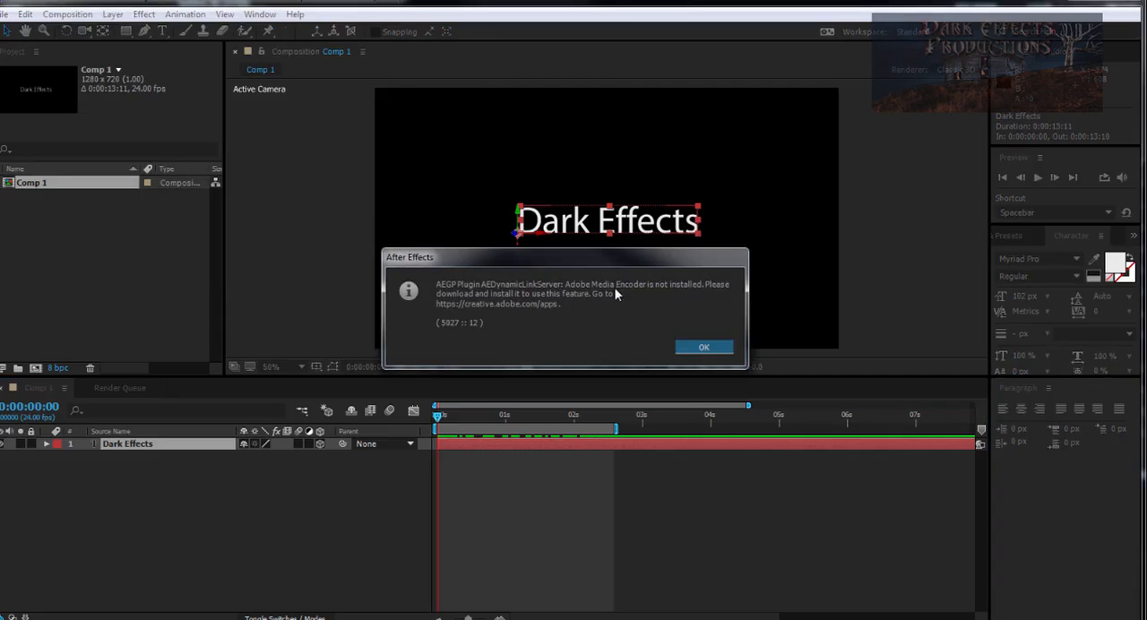
pyautogui.moveTo(541, 302)
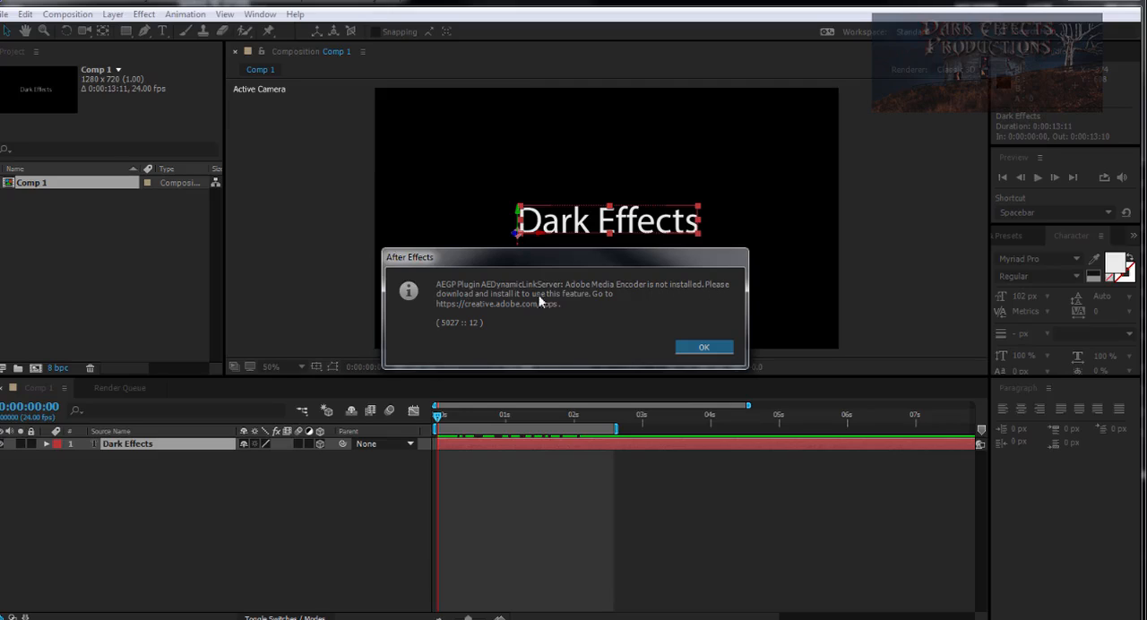
pyautogui.moveTo(605, 305)
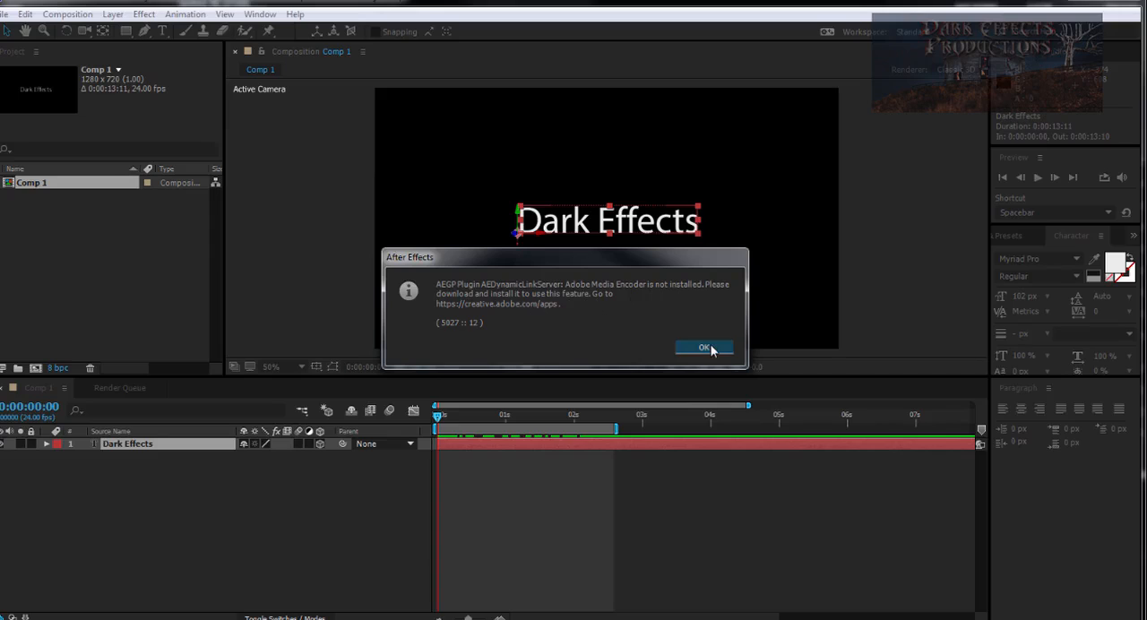
pyautogui.click(704, 348)
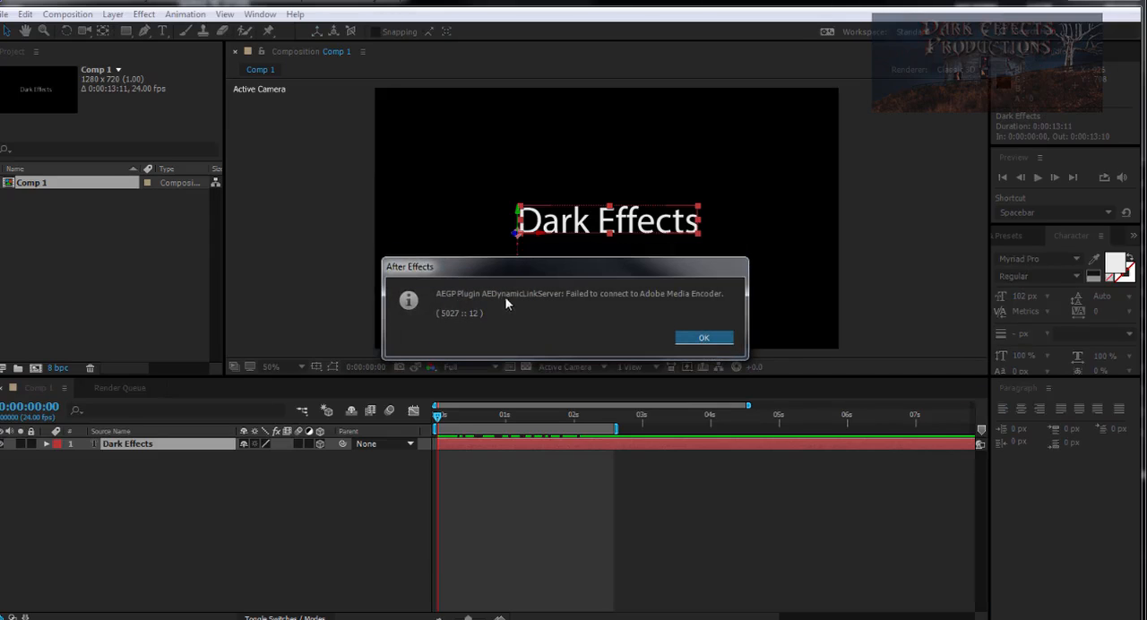
pyautogui.moveTo(591, 307)
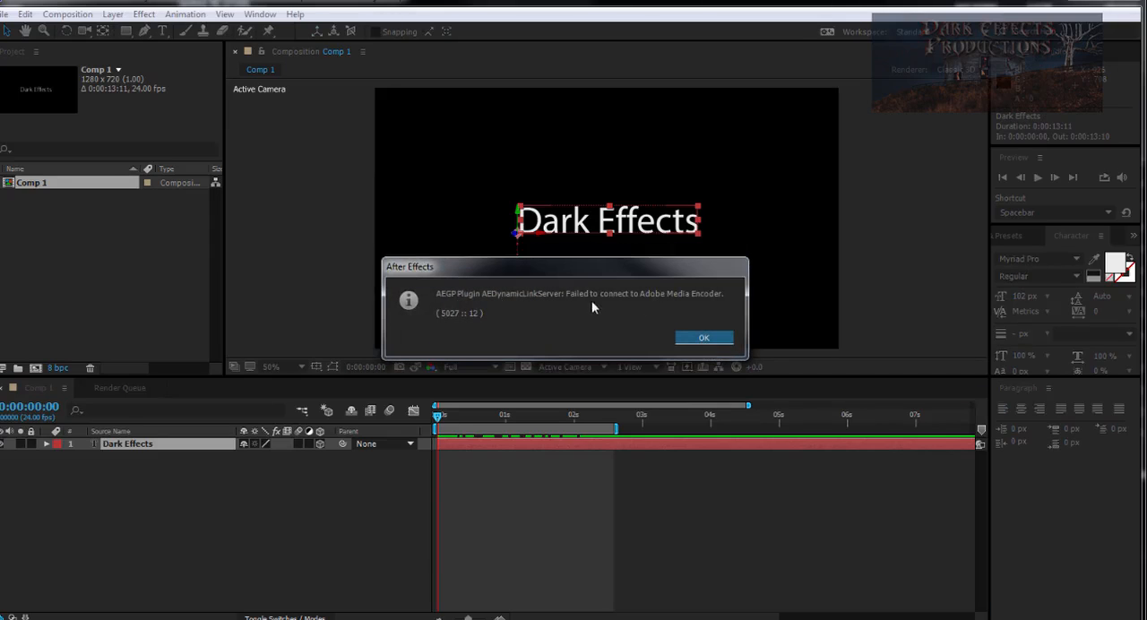
pyautogui.moveTo(668, 305)
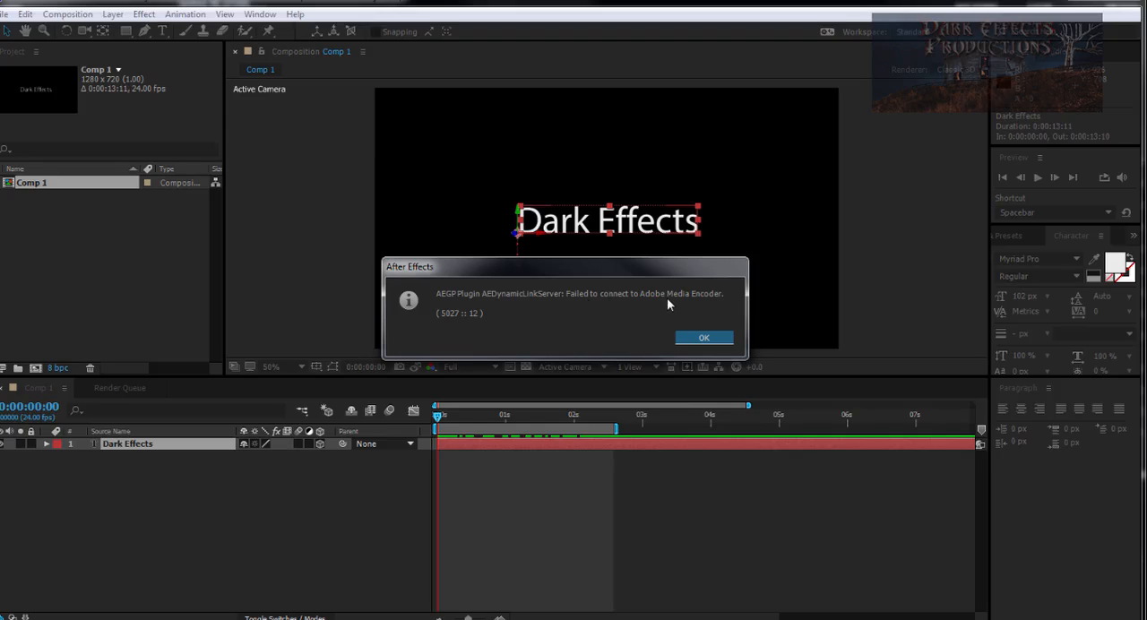
# Dismiss the connection error and browse into the Adobe folder on drive H:.
pyautogui.click(703, 338)
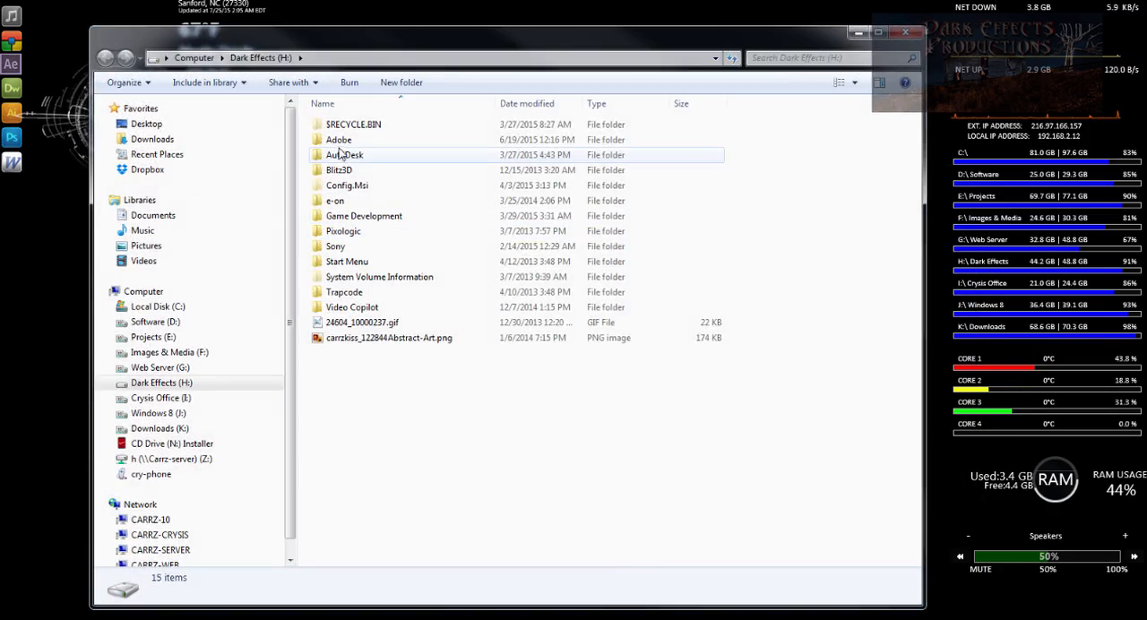
pyautogui.doubleClick(339, 139)
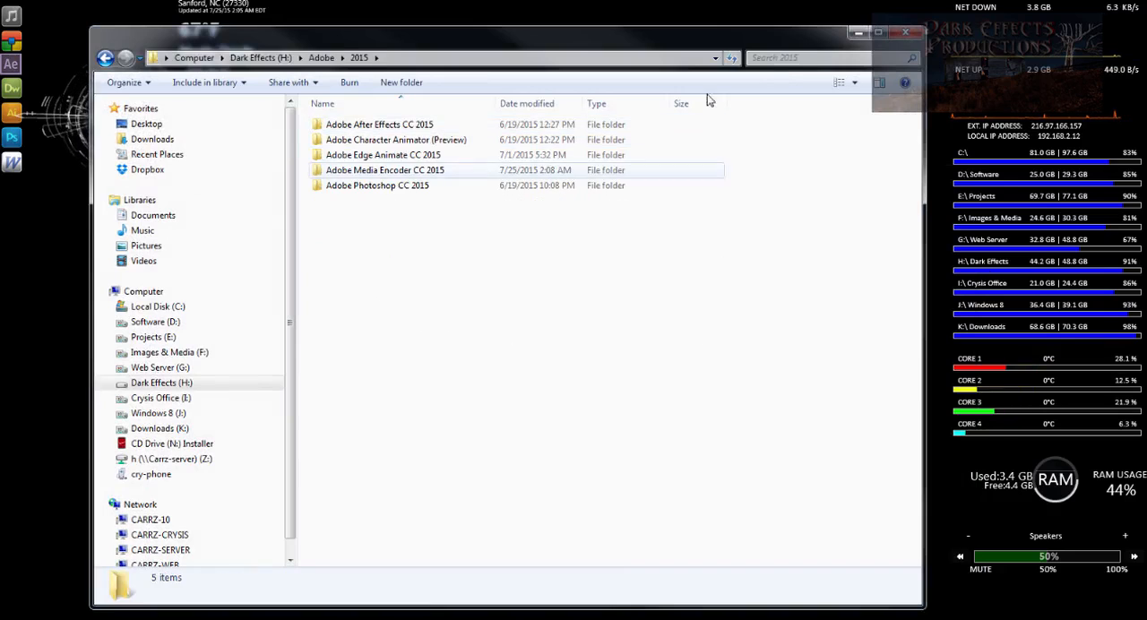
pyautogui.click(904, 33)
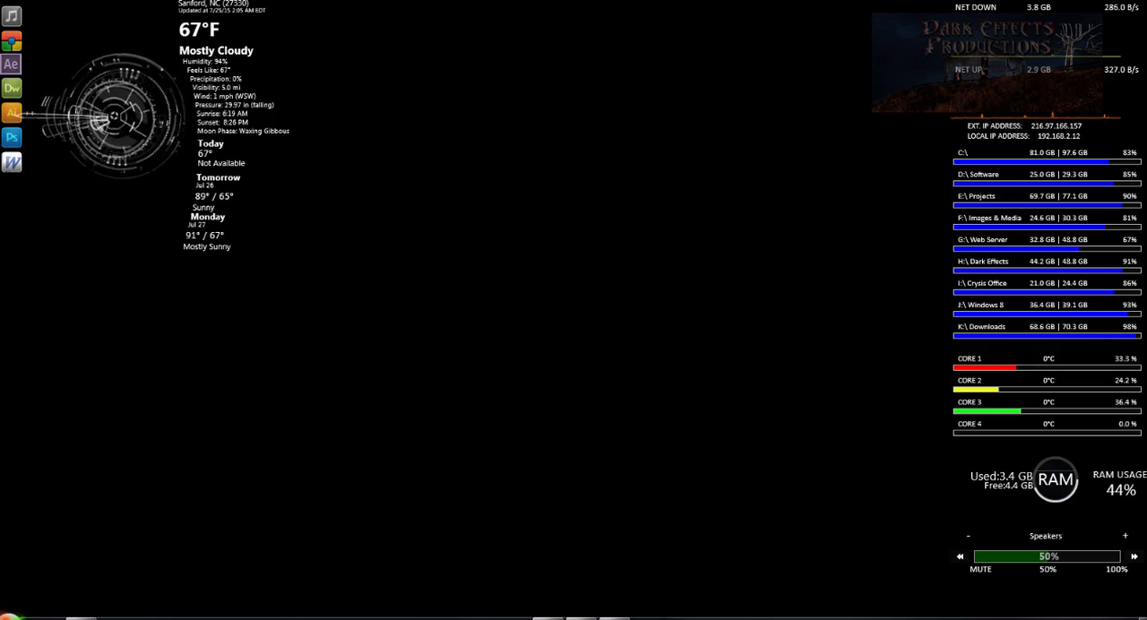
# Search for cmd and launch Command Prompt as administrator.
pyautogui.write('cmd')
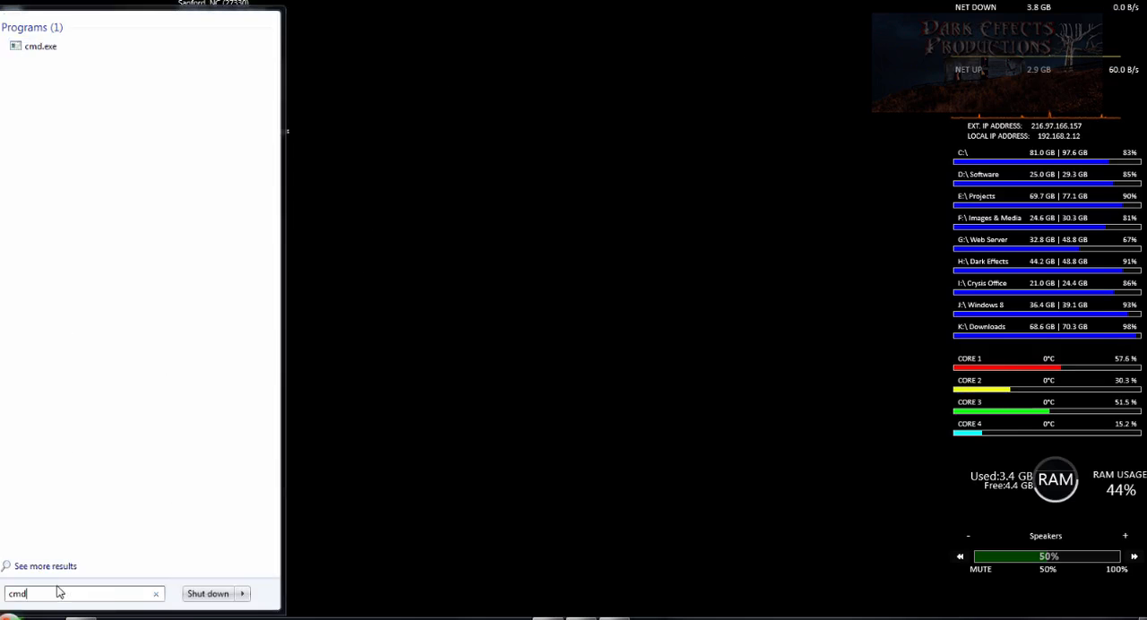
pyautogui.rightClick(41, 45)
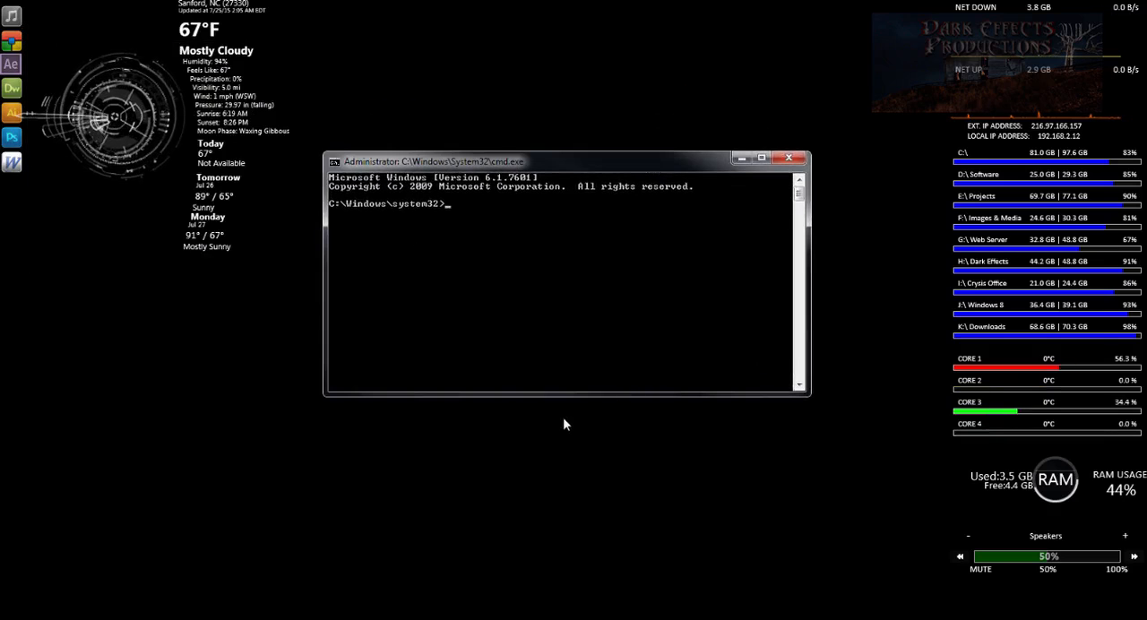
pyautogui.moveTo(892, 208)
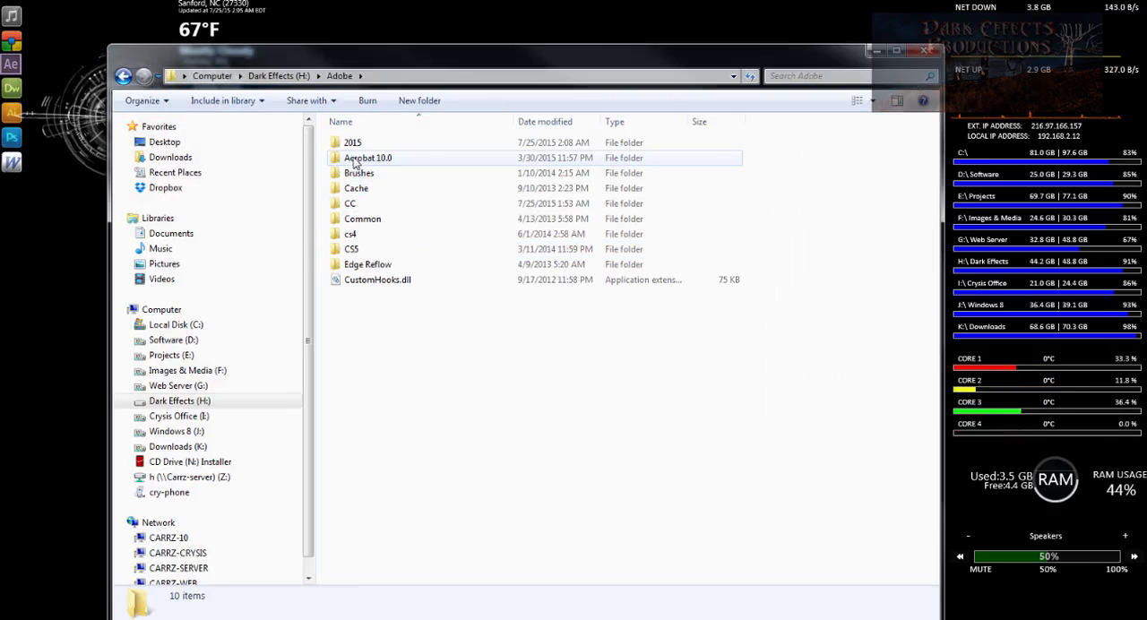
# Open the 2015 folder, then the Adobe Media Encoder CC 2015 folder.
pyautogui.doubleClick(352, 142)
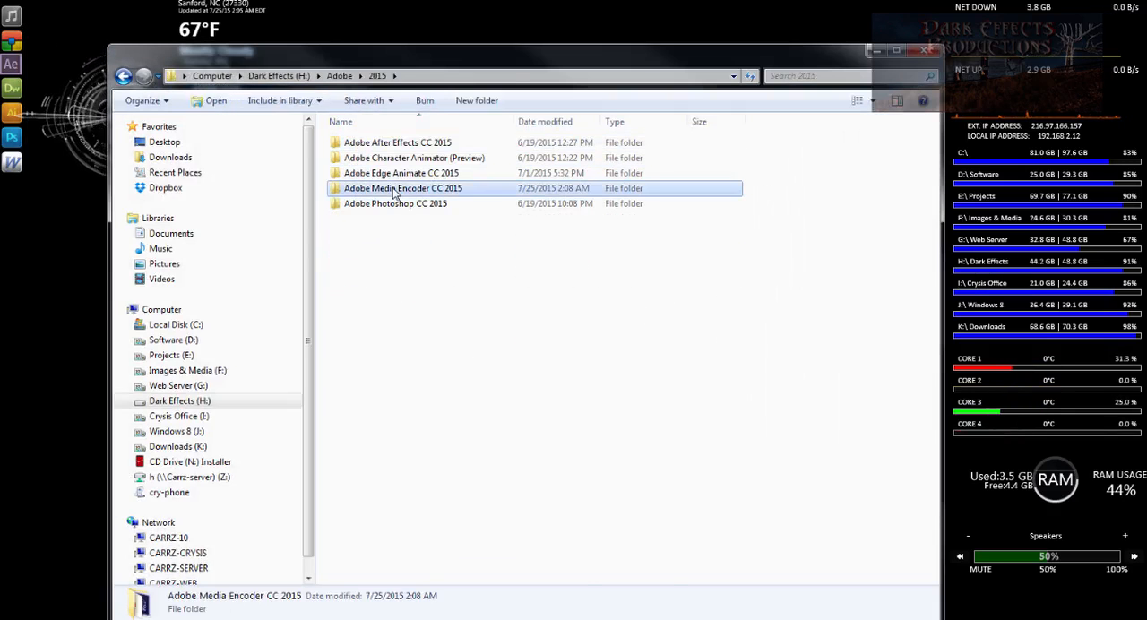
pyautogui.doubleClick(403, 188)
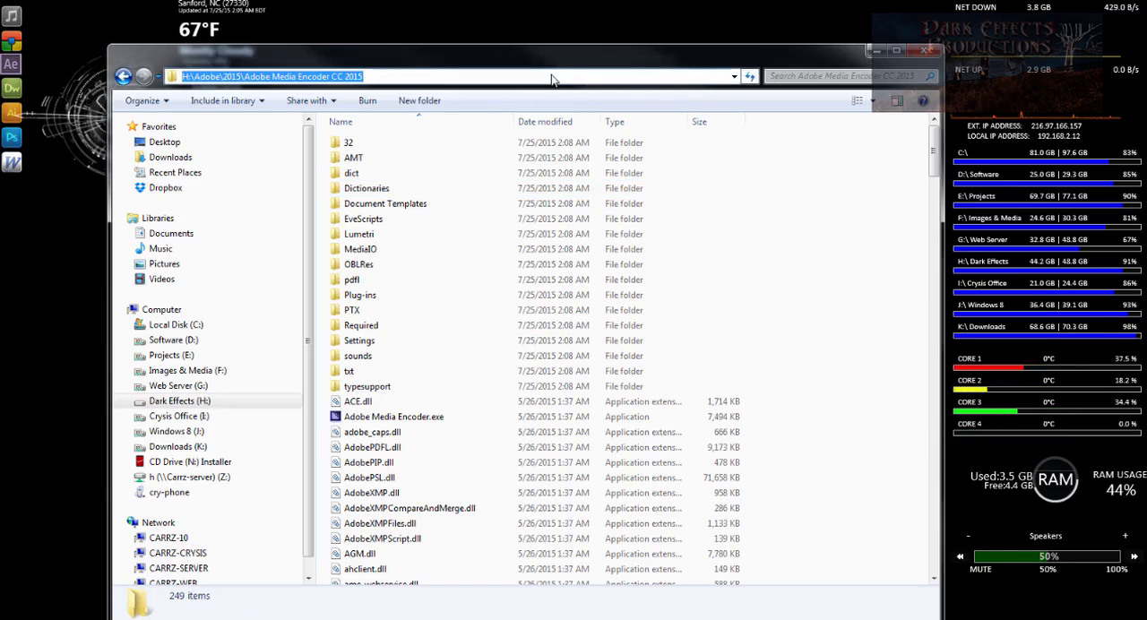
pyautogui.moveTo(858, 57)
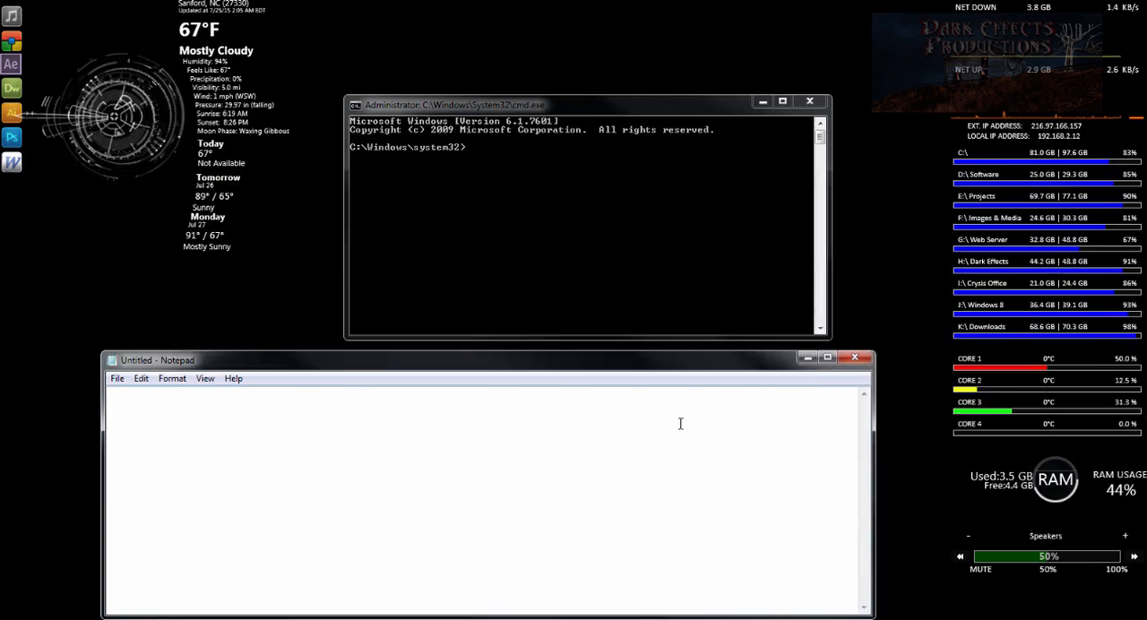
# Type mklink /J with the H:\Adobe\2015\Adobe Media Encoder CC 2015 path twice.
pyautogui.write('m')
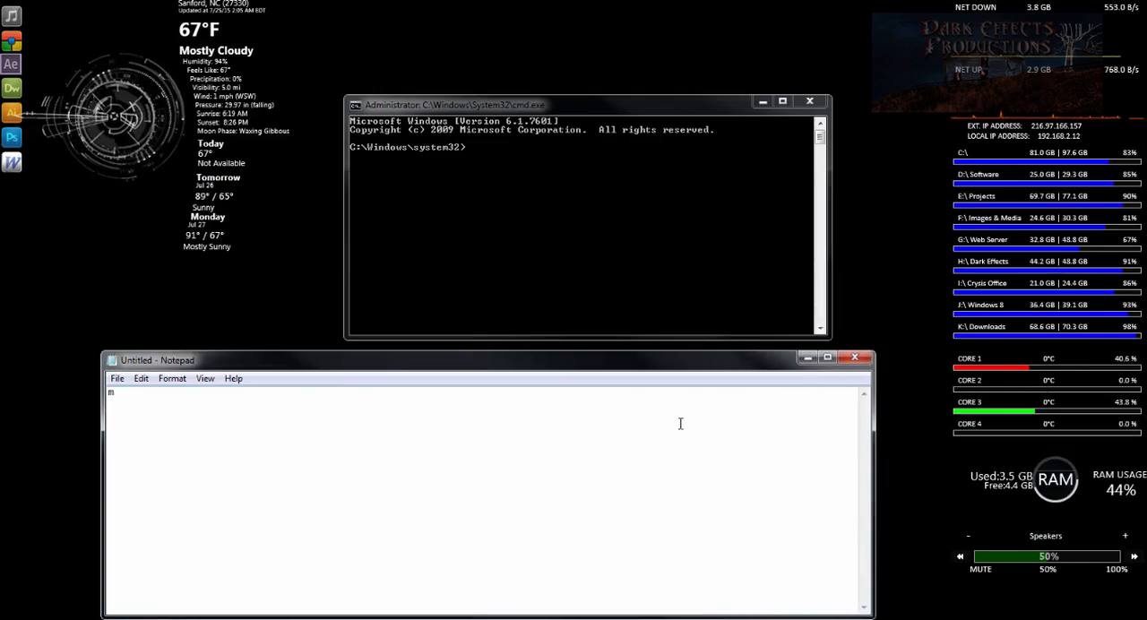
pyautogui.write('klink')
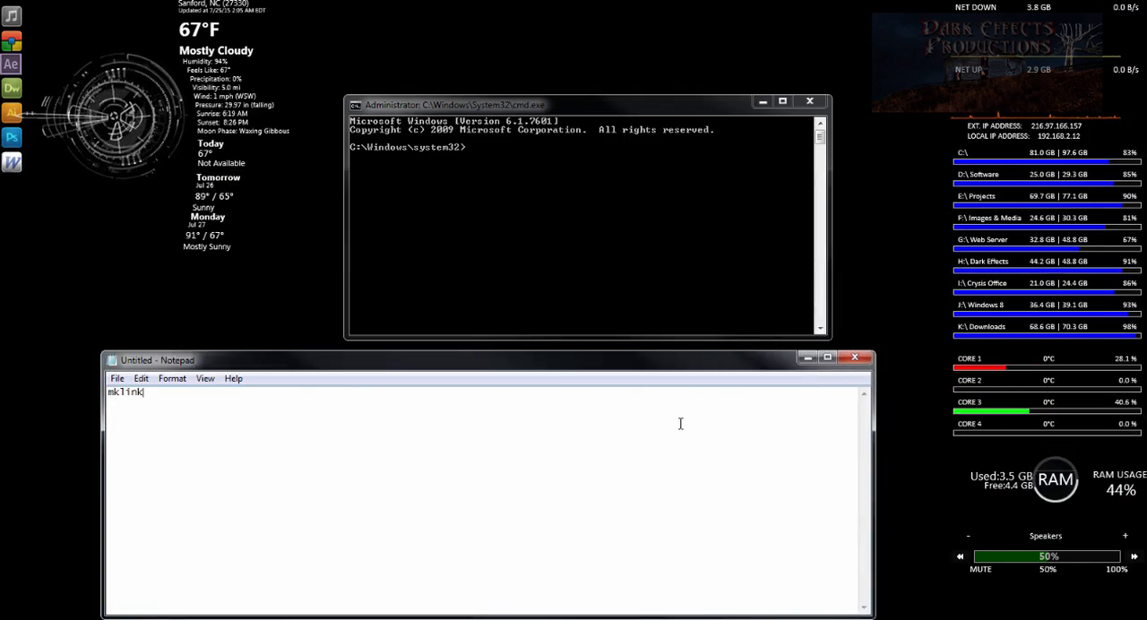
pyautogui.write('/')
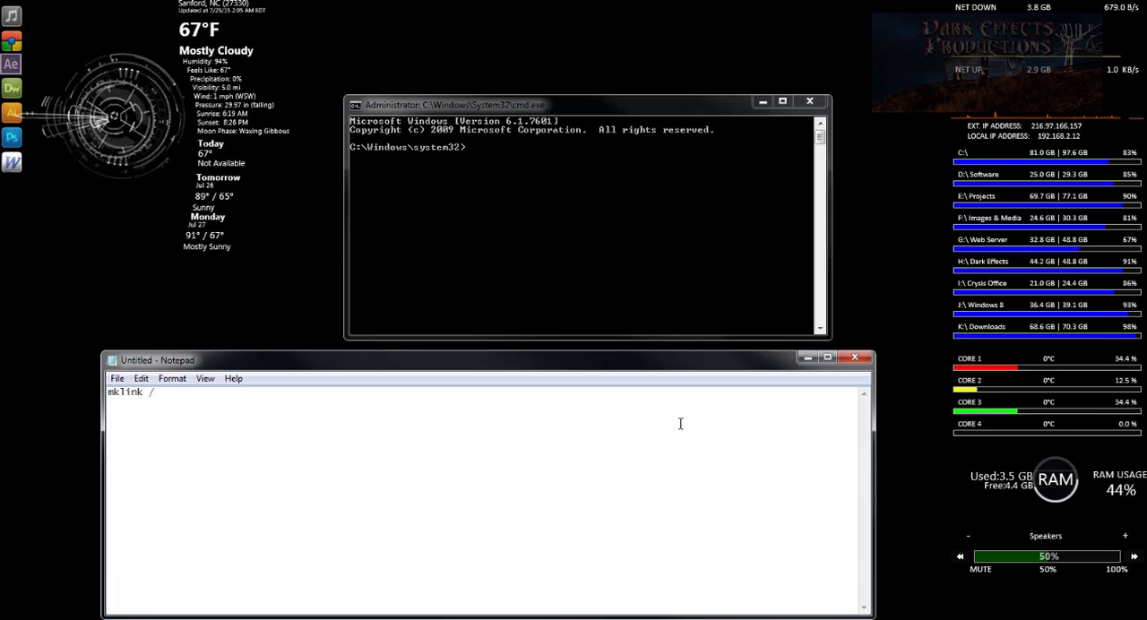
pyautogui.write('J')
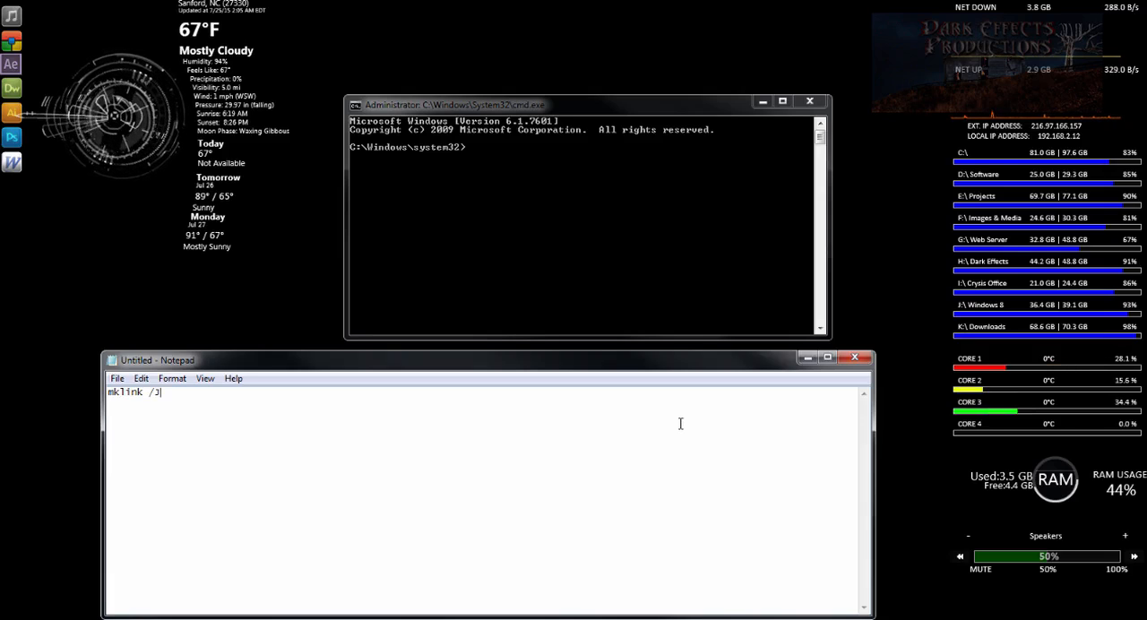
pyautogui.write('"H:\\Adobe\\2015\\Adobe Media Encoder CC 2015')
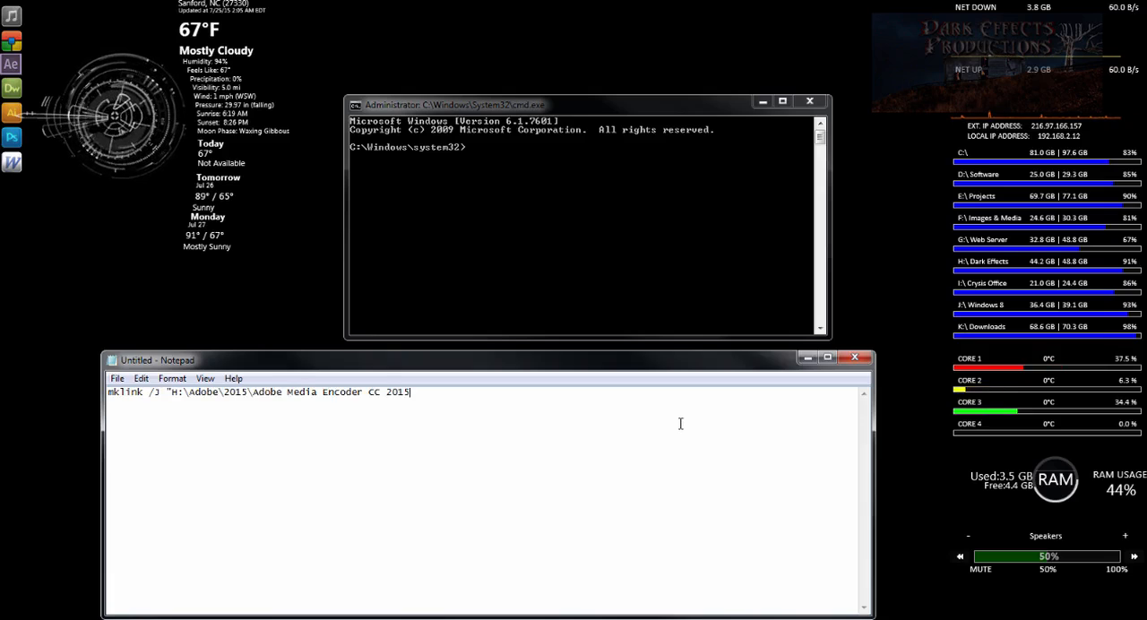
pyautogui.write('"')
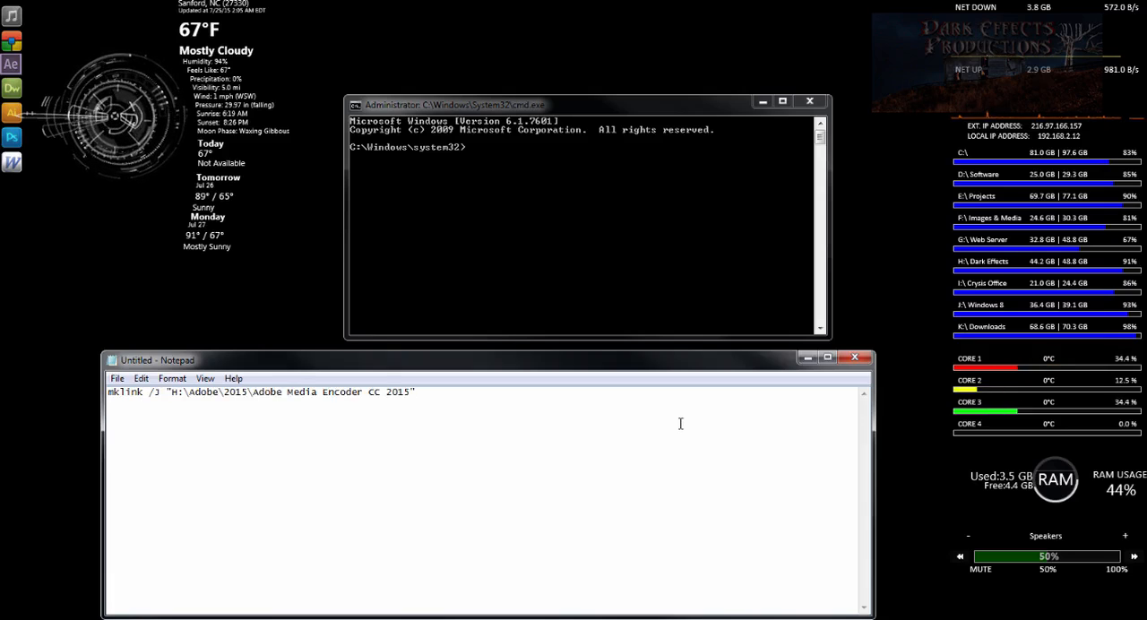
pyautogui.write('"H:\\Adobe\\2015\\Adobe Media Encoder CC 2015"')
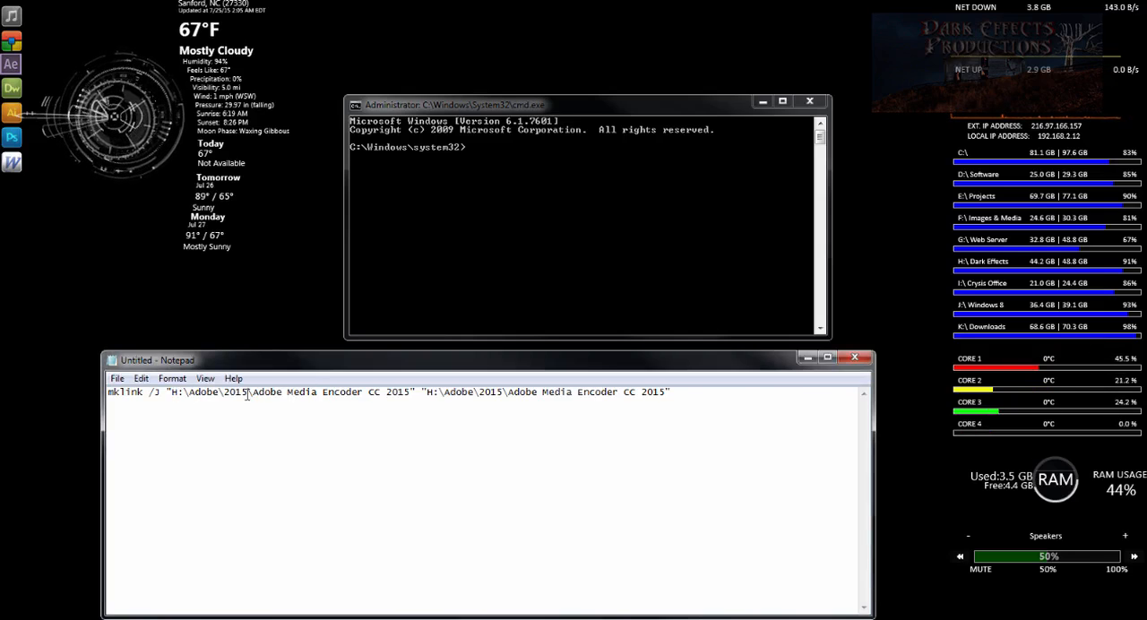
# Edit the first path to C:\Program Files\Adobe\Adobe Media Encoder CC 2015.
pyautogui.doubleClick(215, 392)
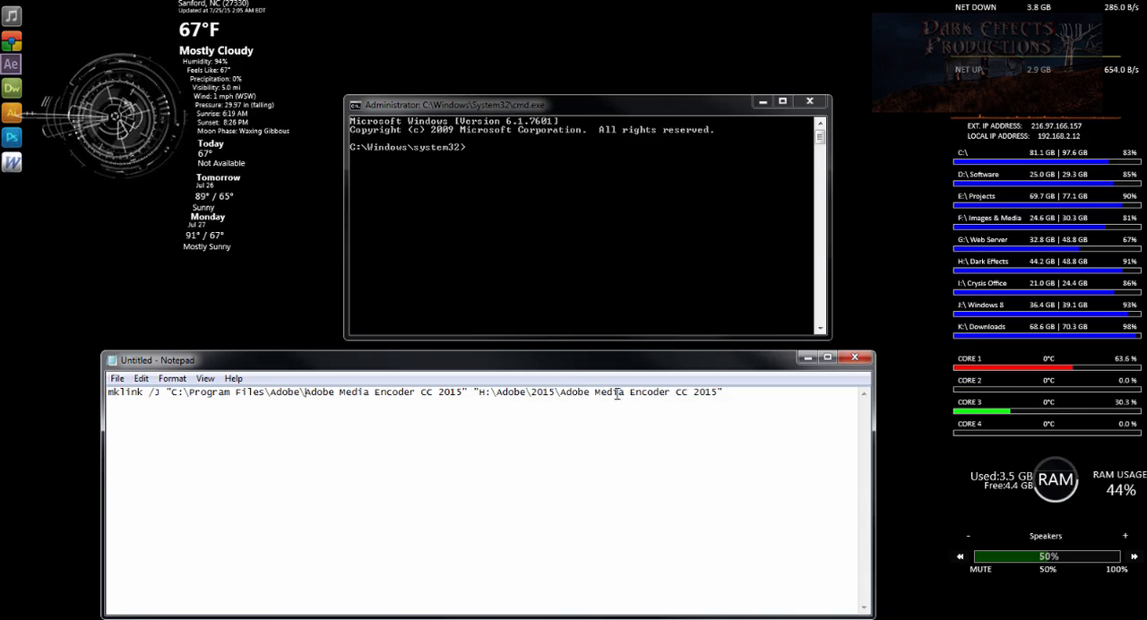
pyautogui.moveTo(593, 392); pyautogui.dragTo(723, 391)
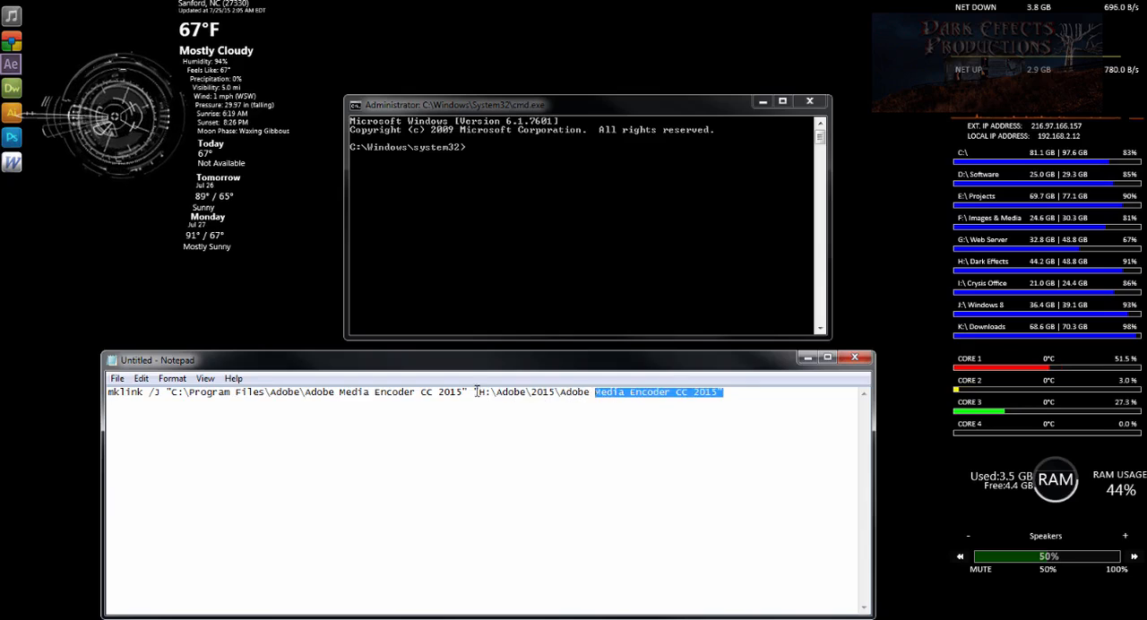
pyautogui.click(739, 401)
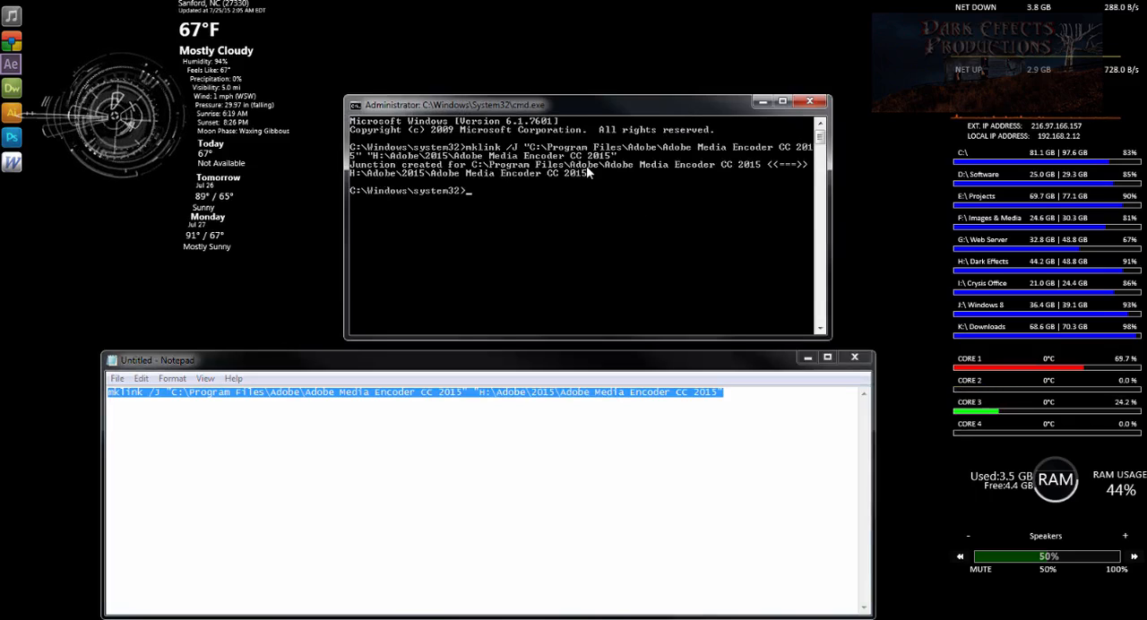
pyautogui.moveTo(732, 173)
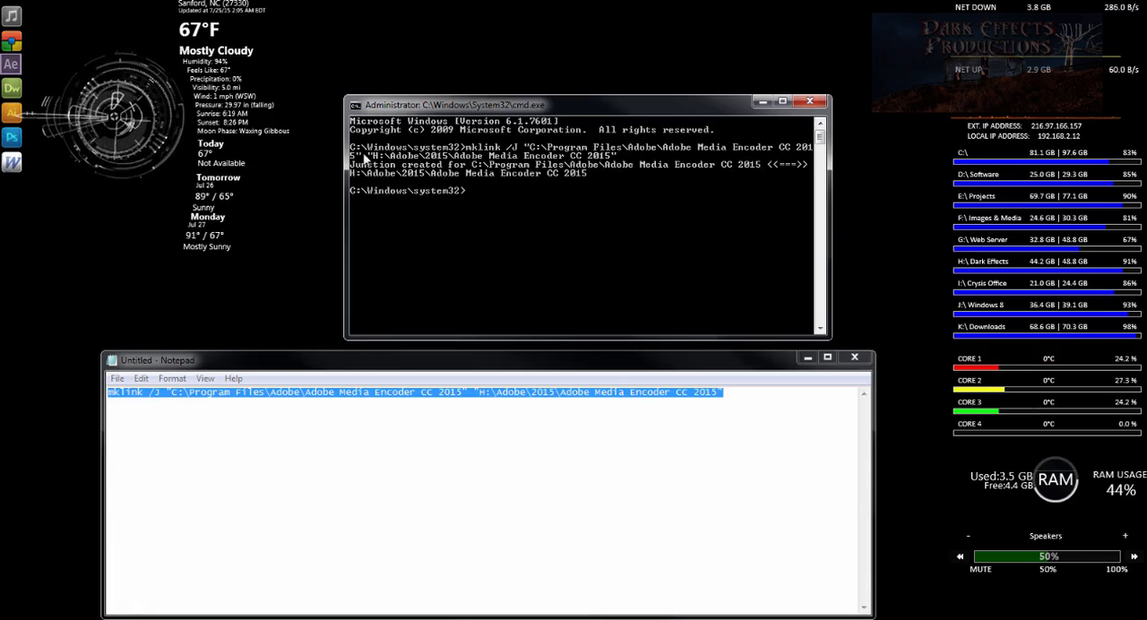
pyautogui.moveTo(460, 152)
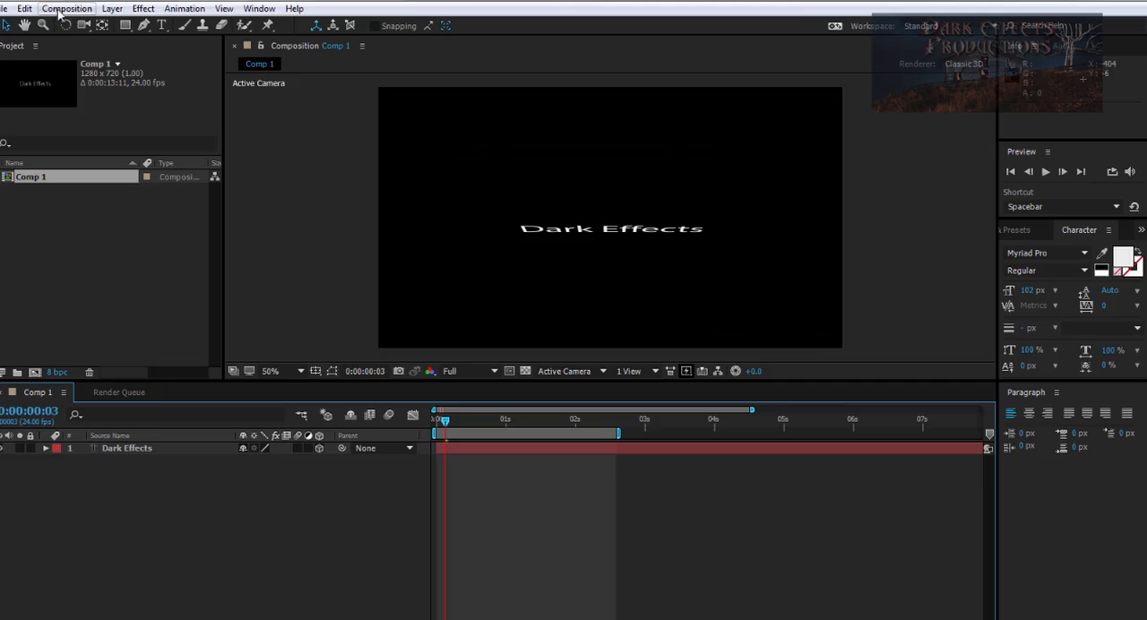
# Queue Comp 1 to Adobe Media Encoder from the Composition menu.
pyautogui.click(67, 8)
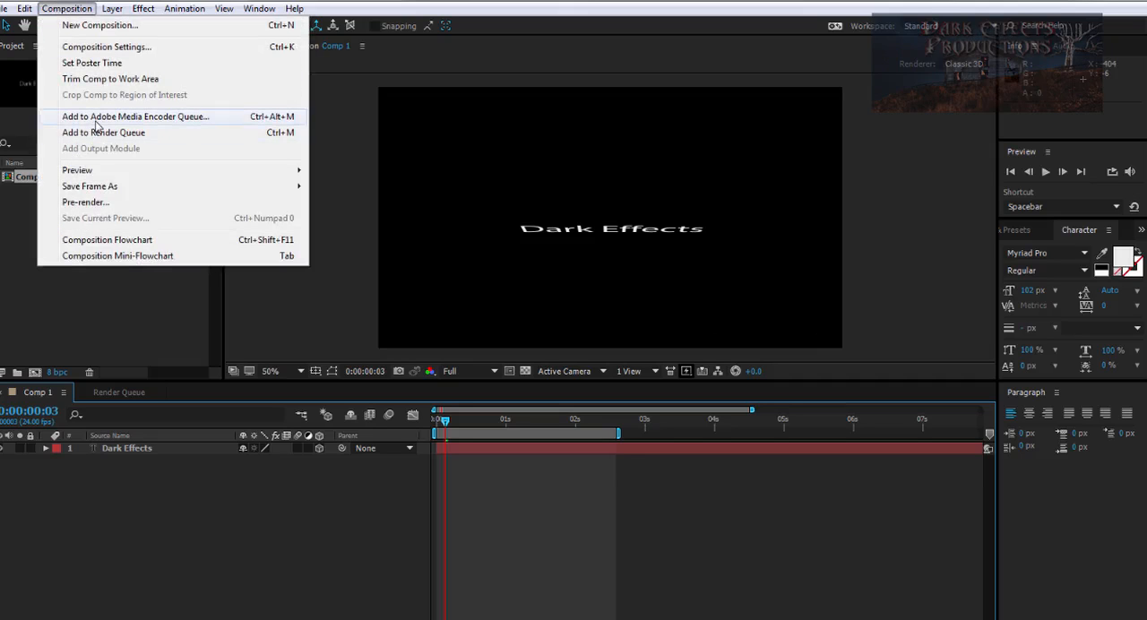
pyautogui.click(134, 117)
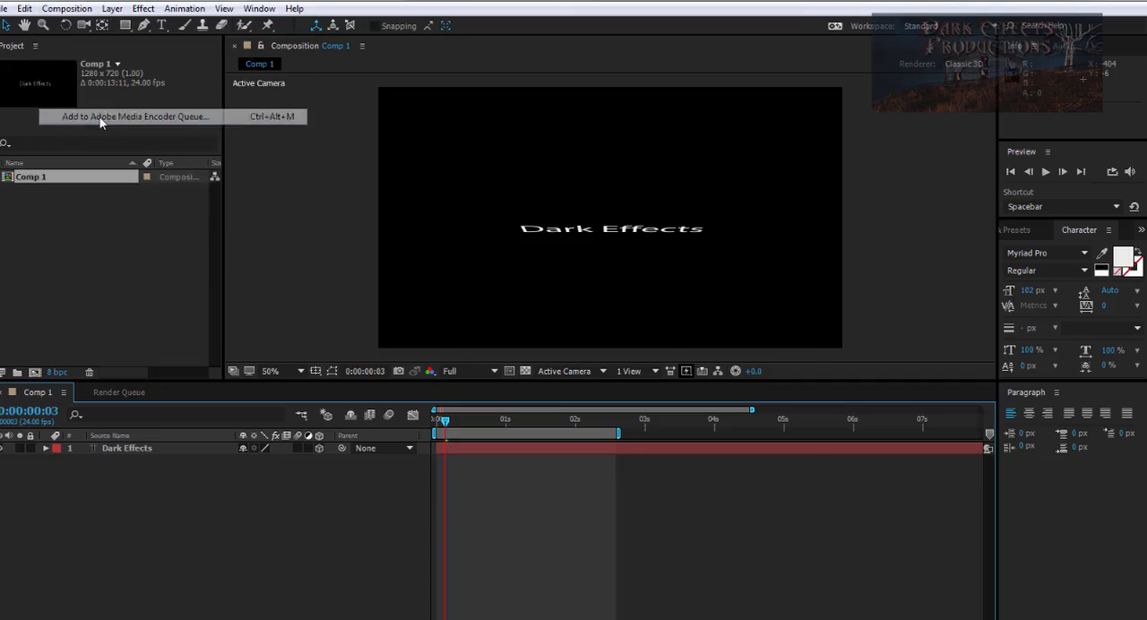
pyautogui.click(133, 116)
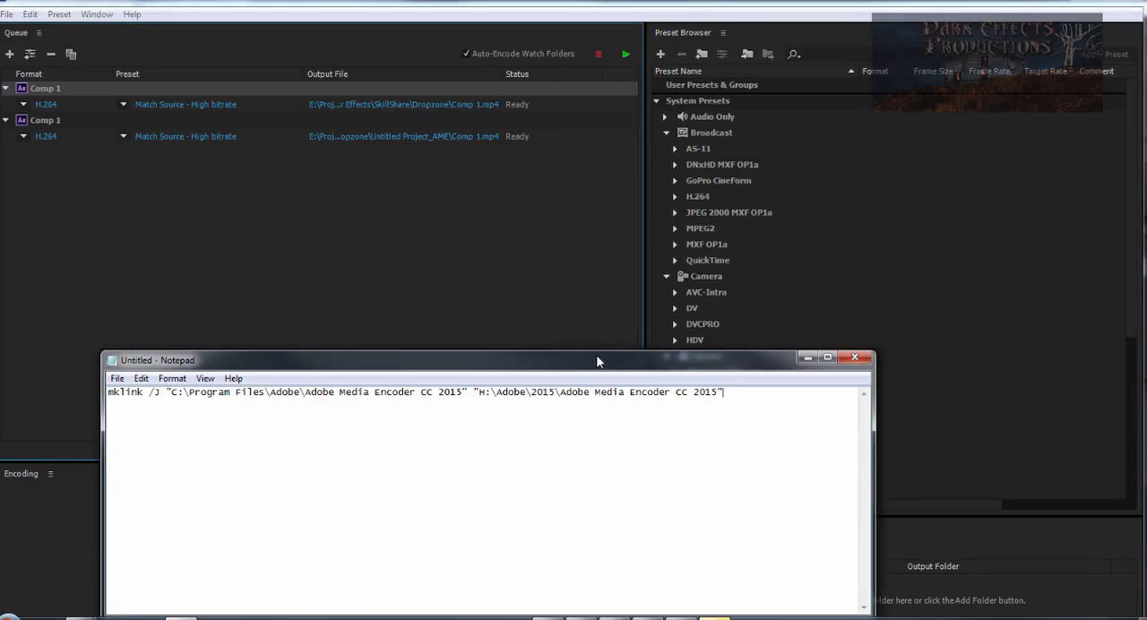
pyautogui.moveTo(802, 358)
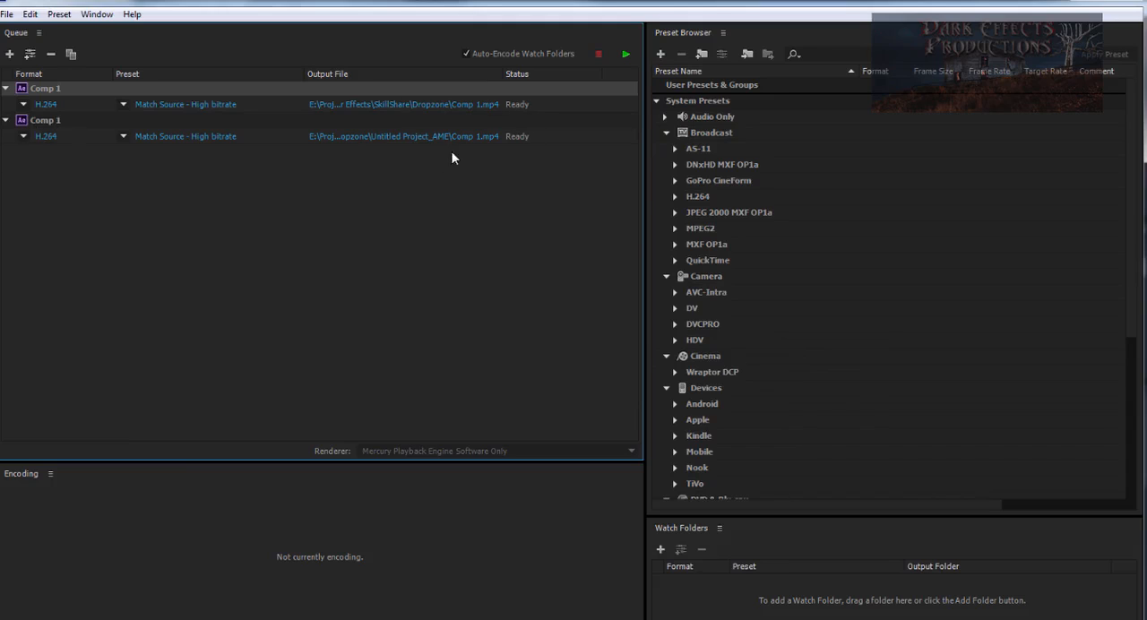
pyautogui.moveTo(58, 97)
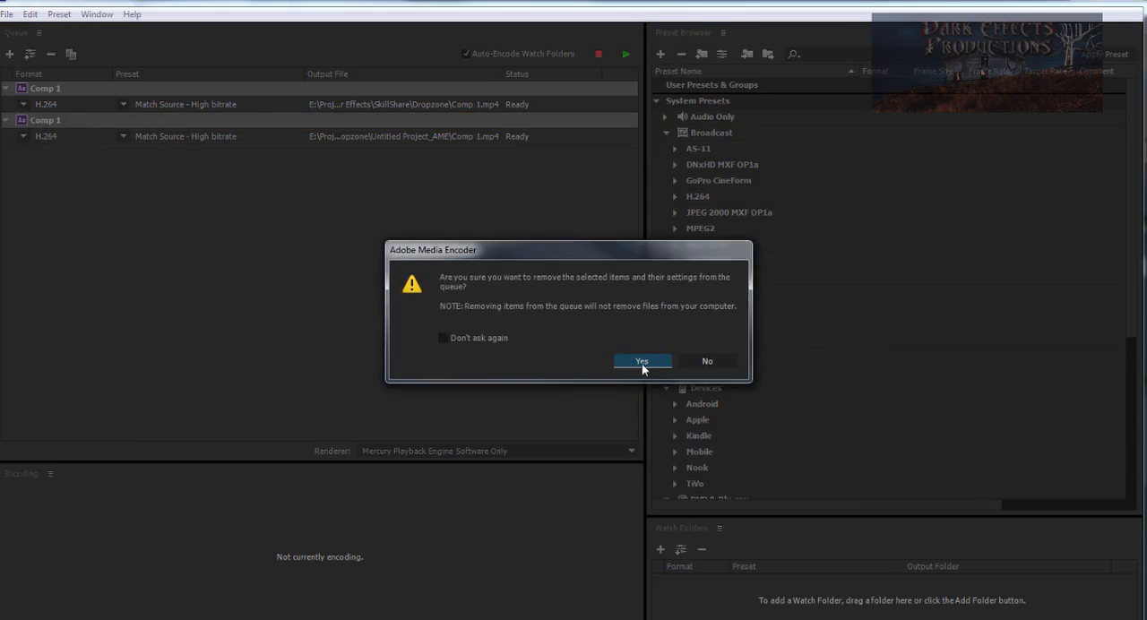
# Confirm removing both queued Comp 1 H.264 items.
pyautogui.click(641, 361)
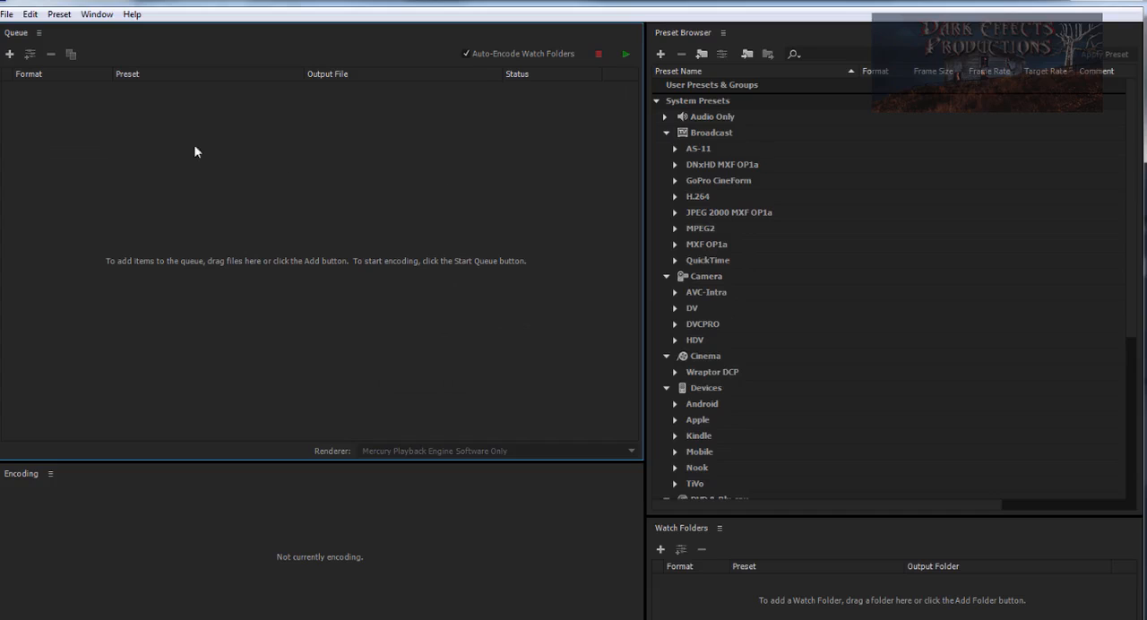
pyautogui.moveTo(150, 138)
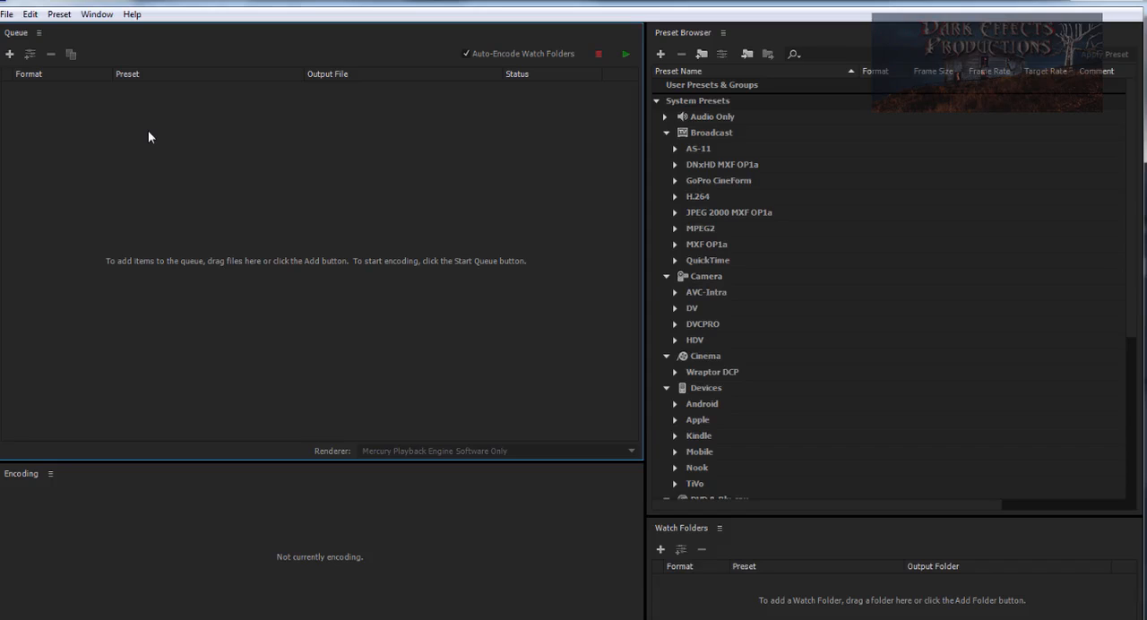
pyautogui.moveTo(424, 181)
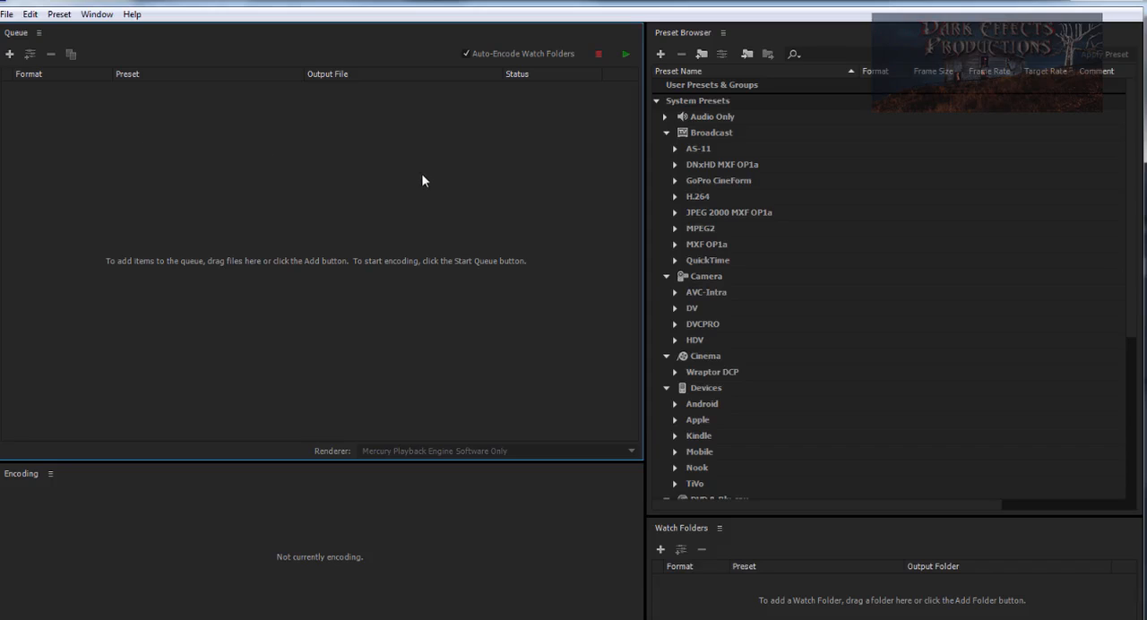
pyautogui.moveTo(1139, 330)
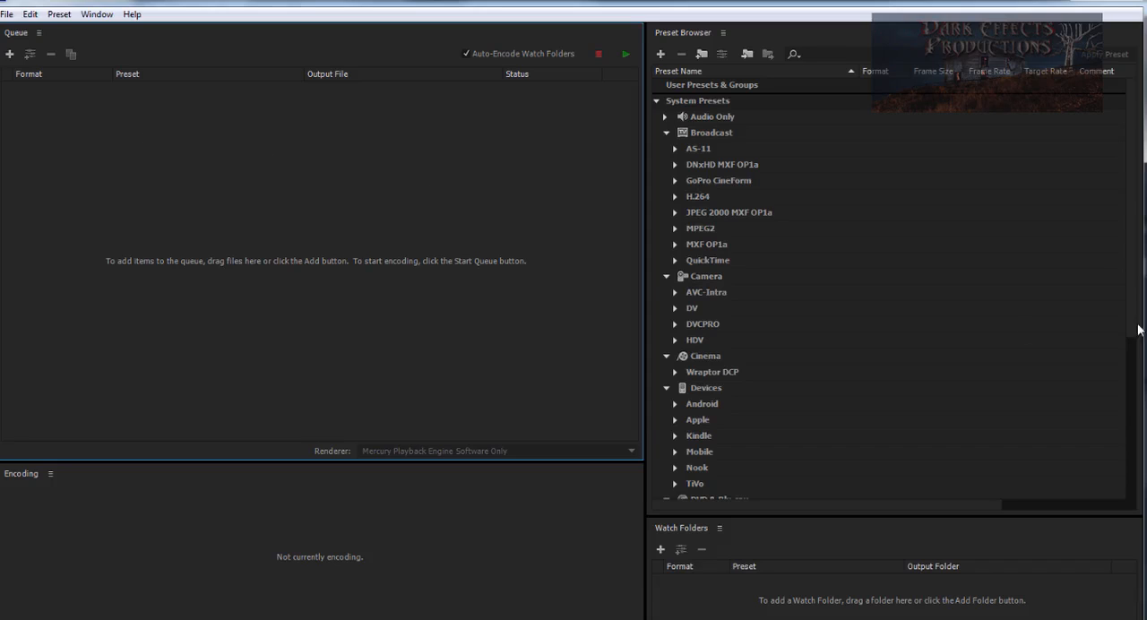